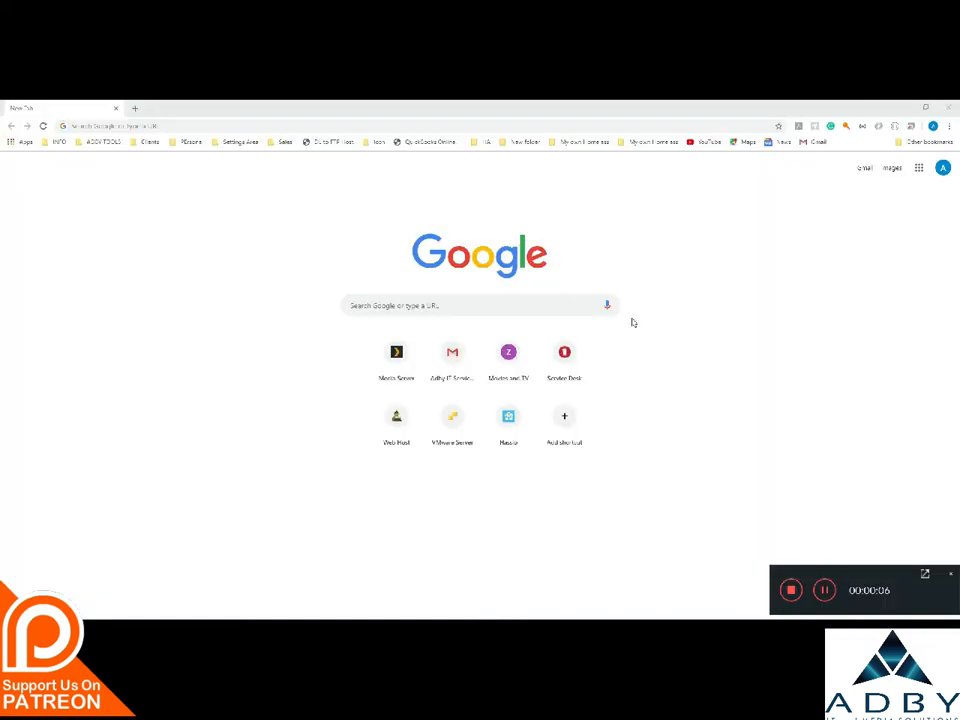
mouse_move(688, 352)
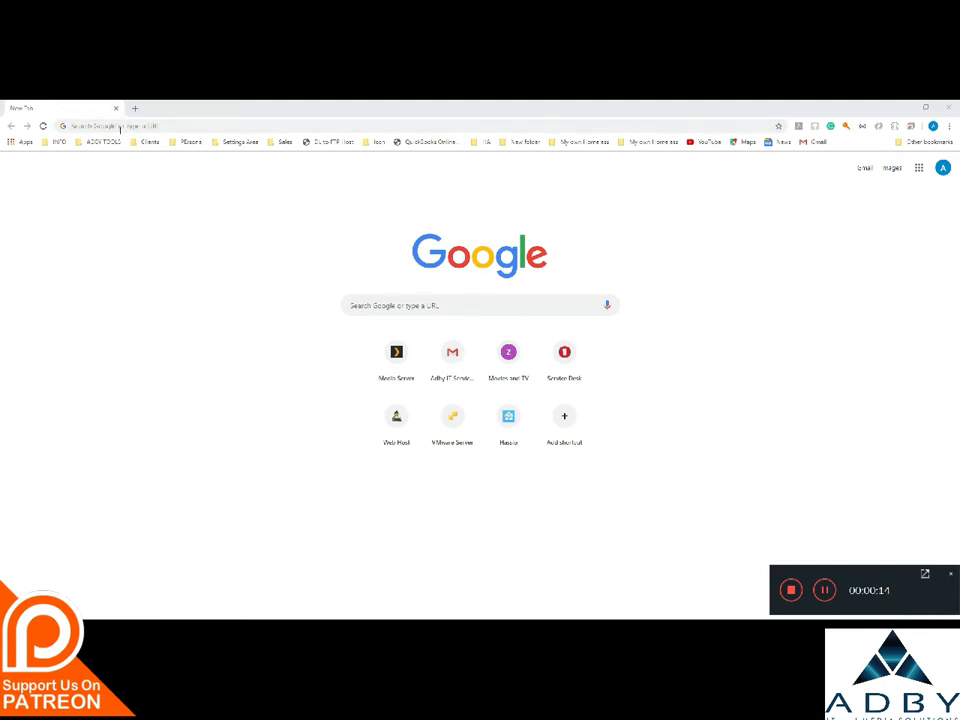
mouse_move(192, 266)
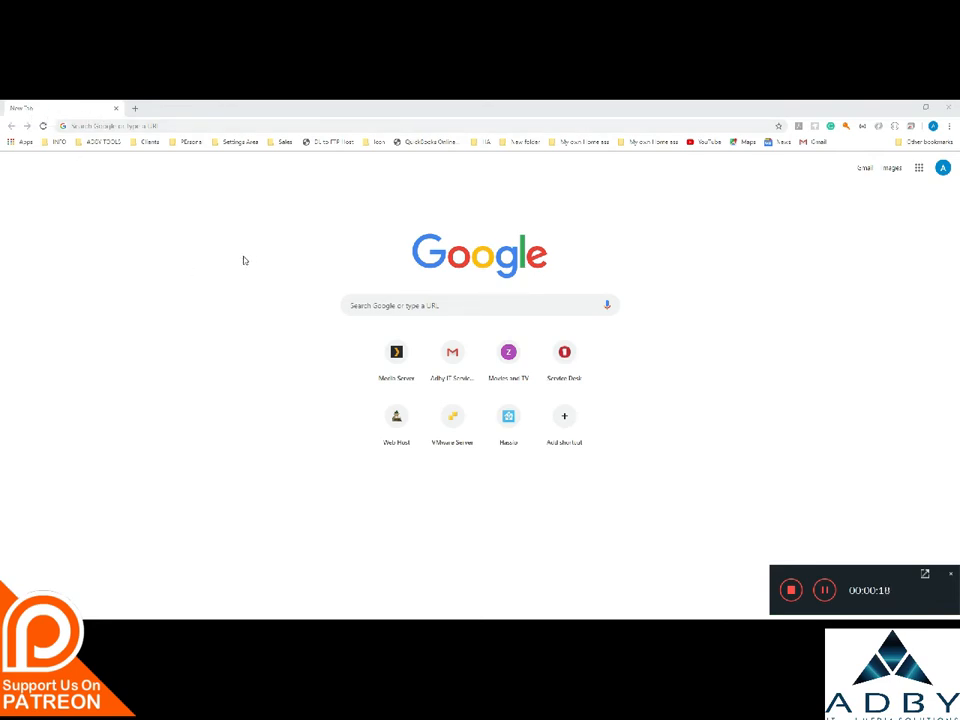
mouse_move(728, 266)
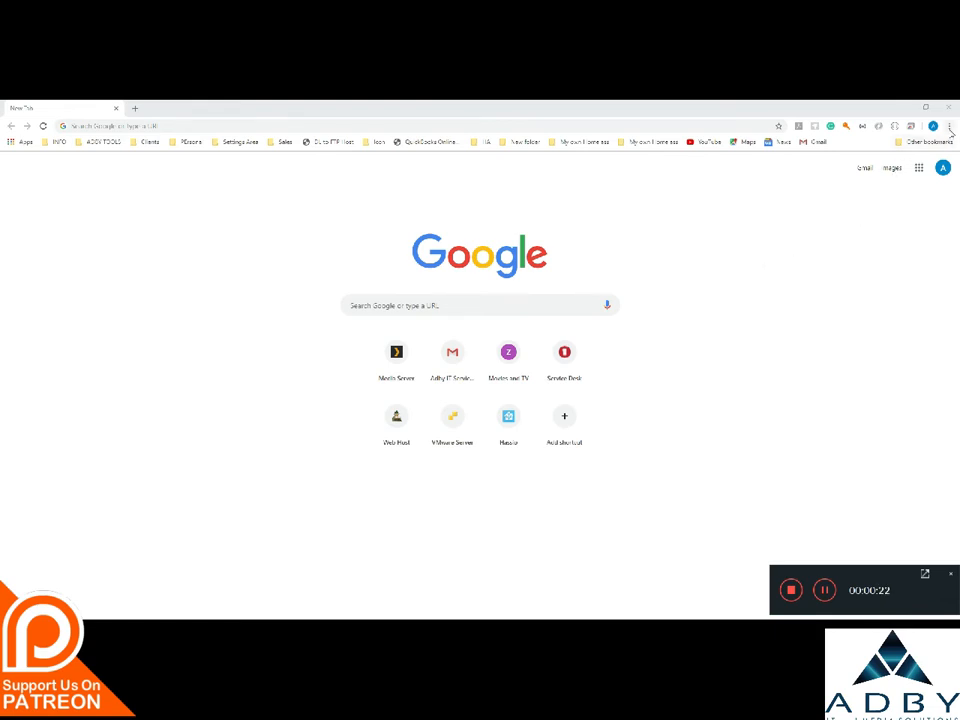
mouse_move(936, 126)
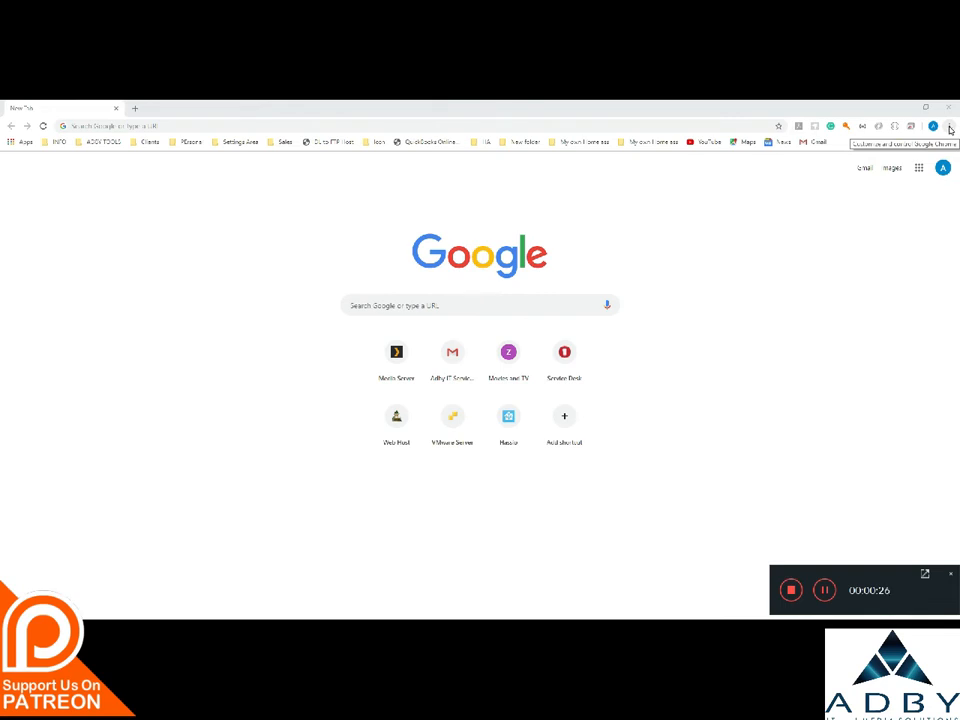
- Open Chrome Settings from the three-dot main menu
left_click(936, 126)
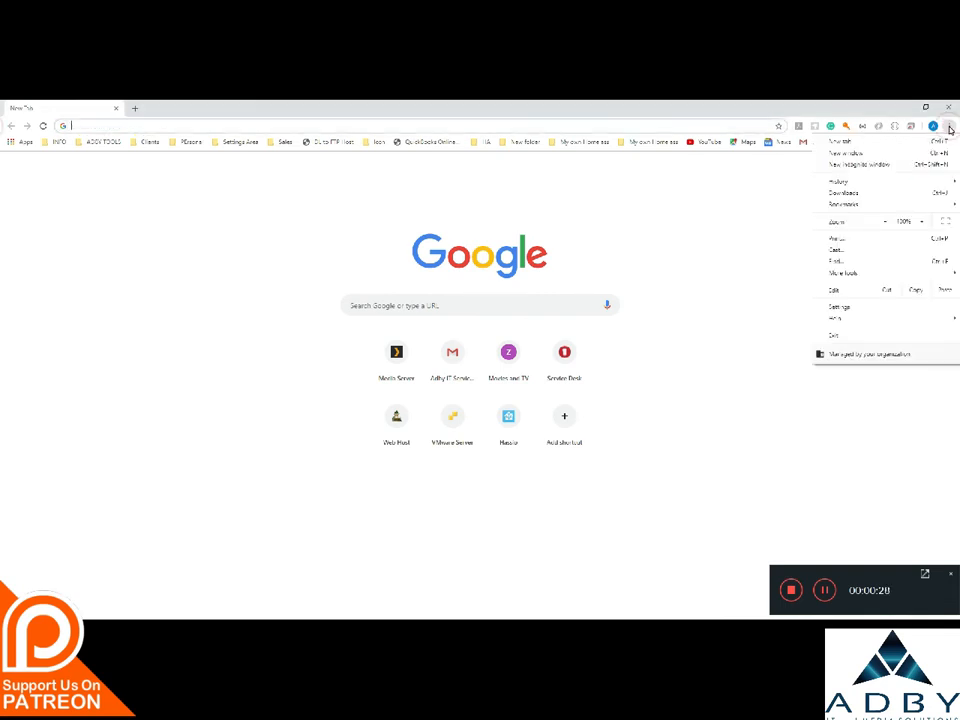
mouse_move(866, 308)
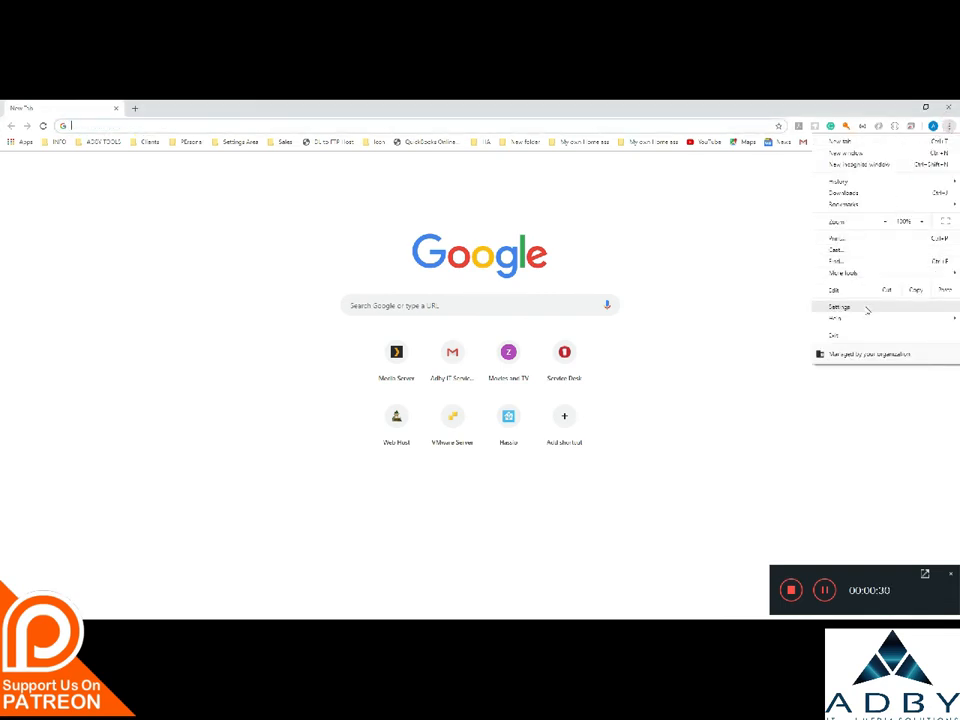
left_click(840, 308)
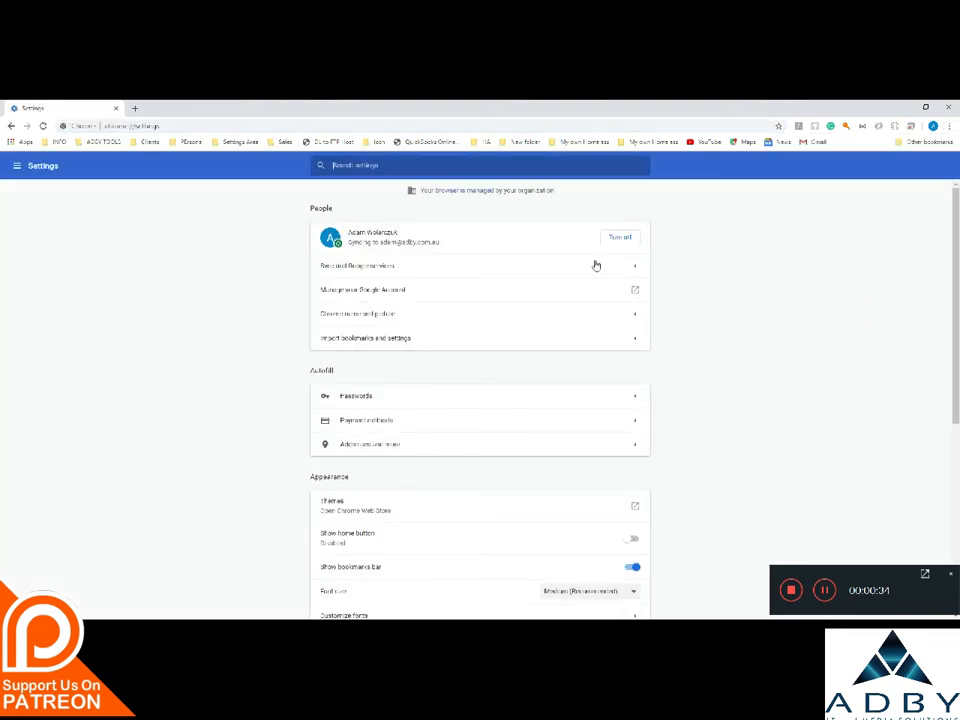
mouse_move(380, 280)
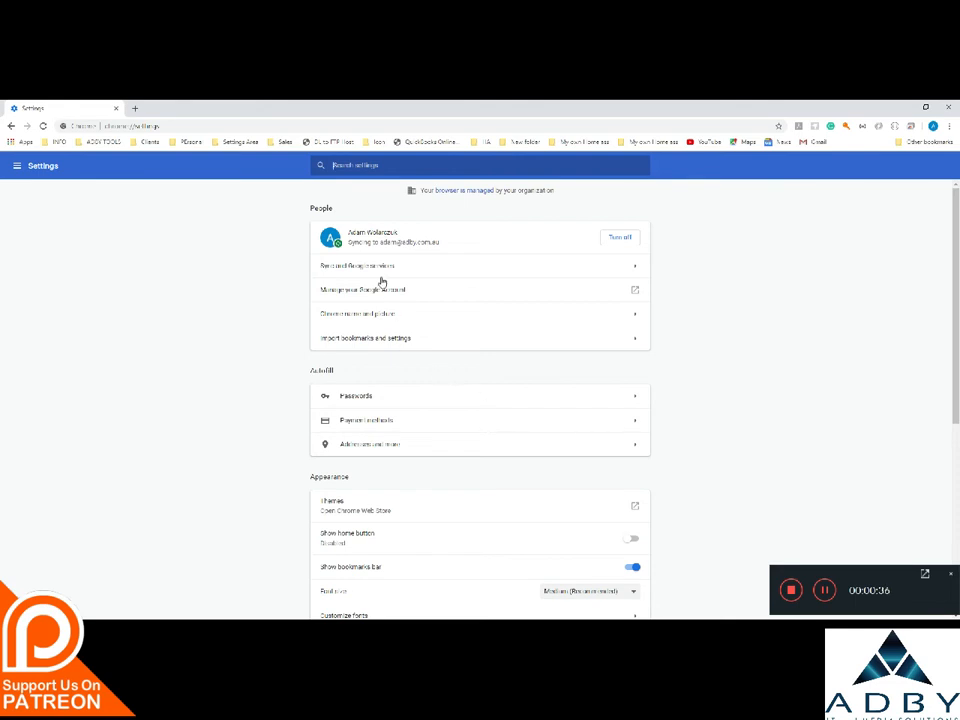
mouse_move(360, 284)
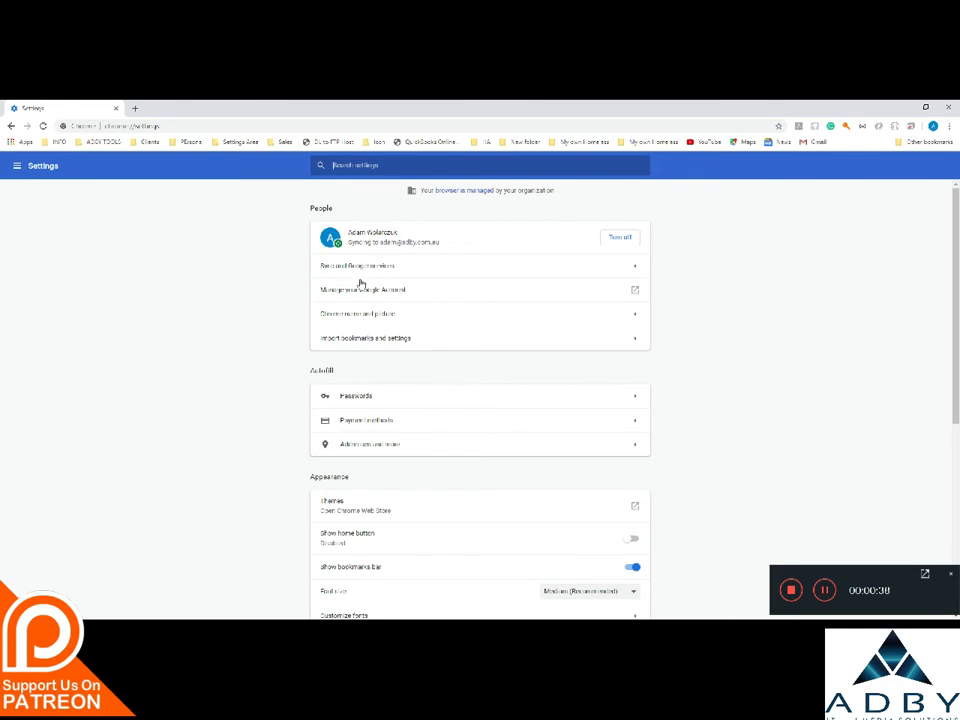
- Set On startup to 'Open a specific page or set of pages'
scroll("down", 3)
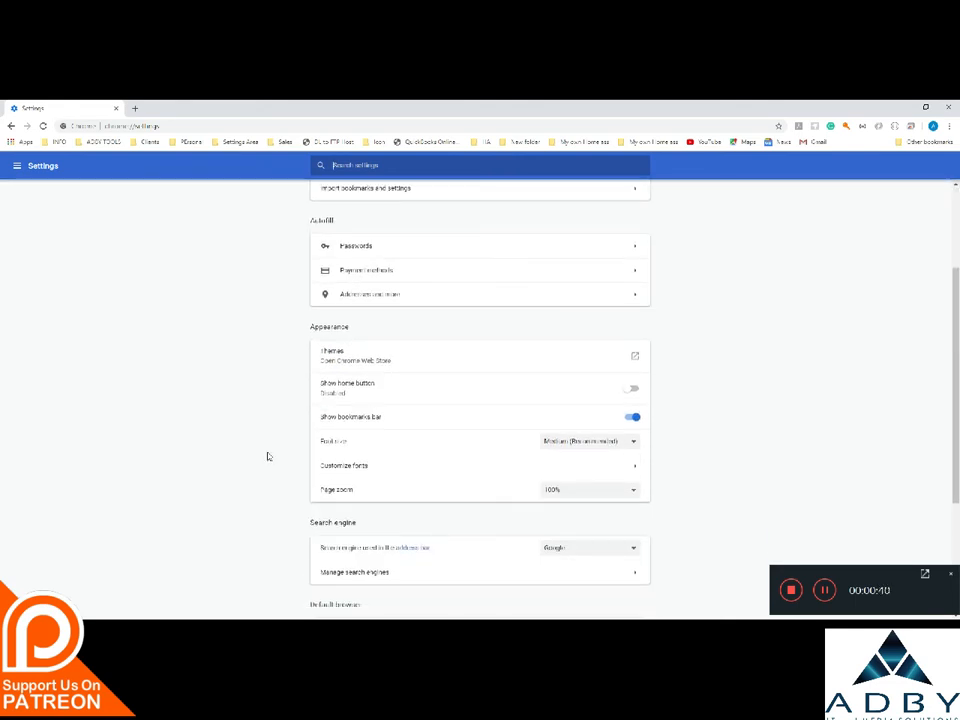
scroll("down", 3)
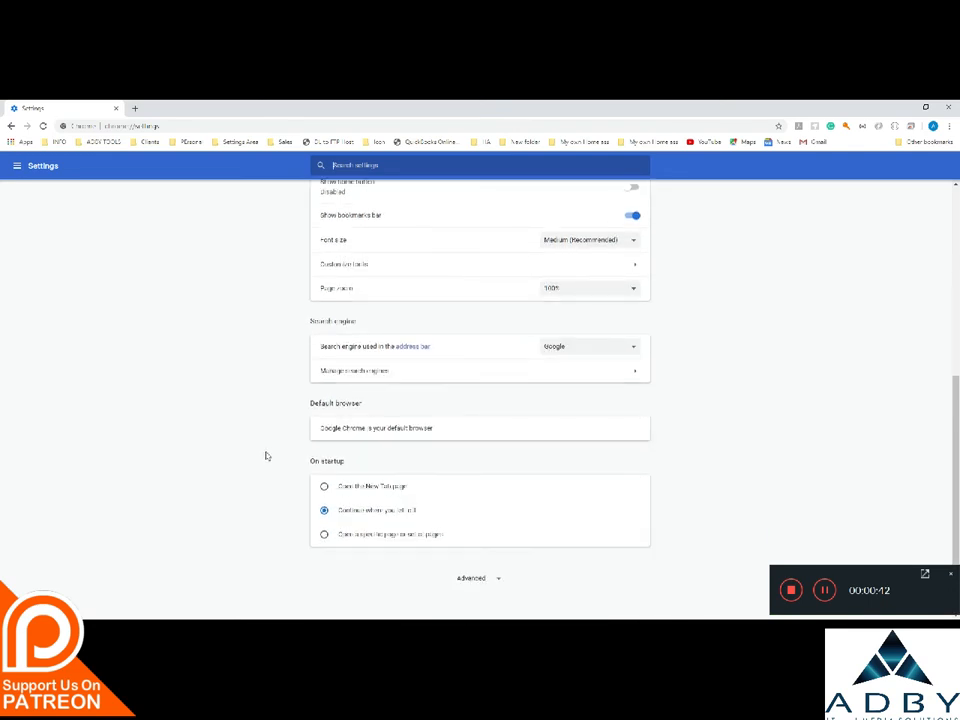
mouse_move(308, 464)
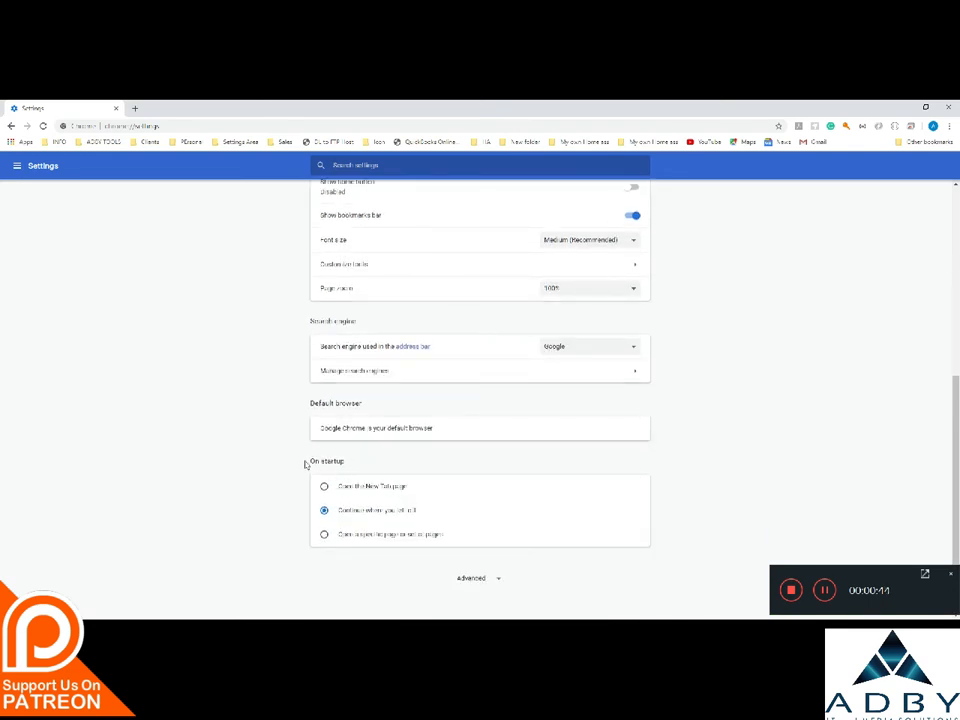
left_click(242, 472)
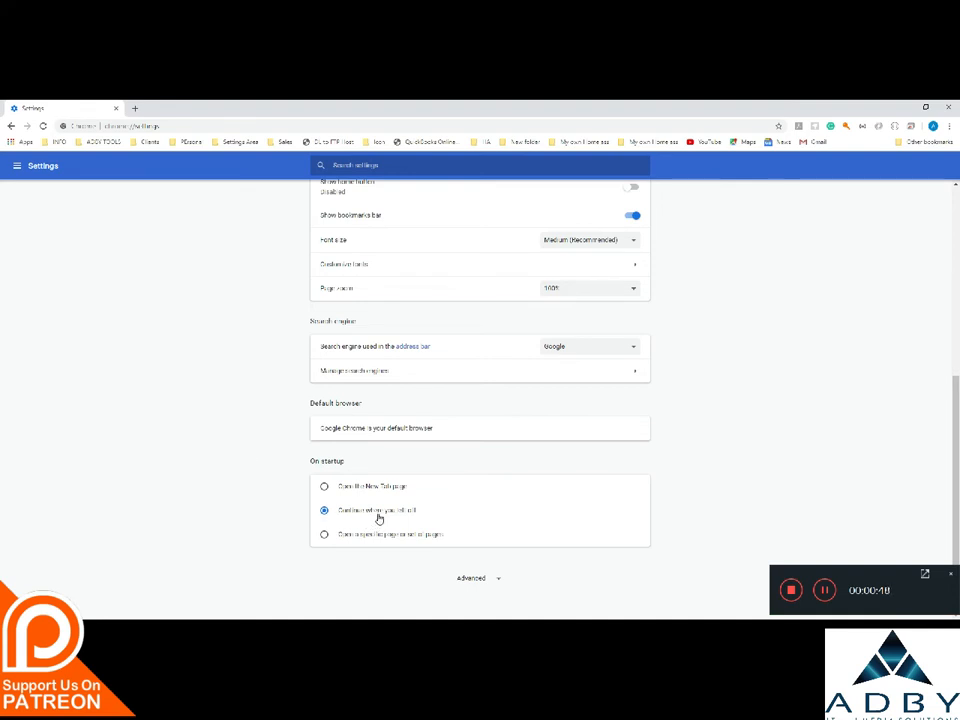
mouse_move(388, 516)
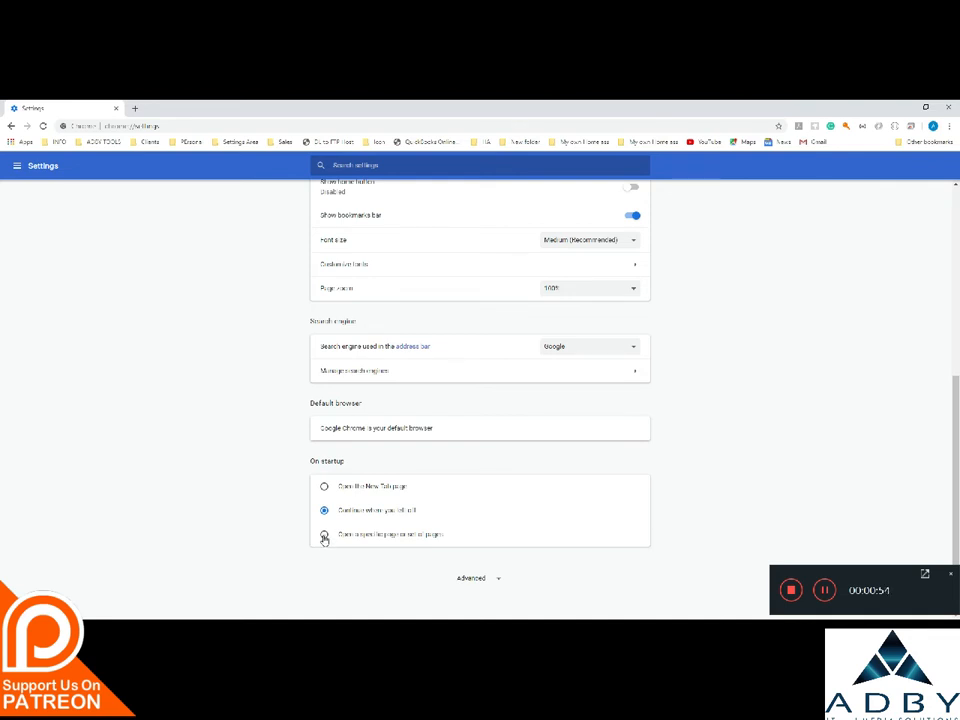
left_click(324, 532)
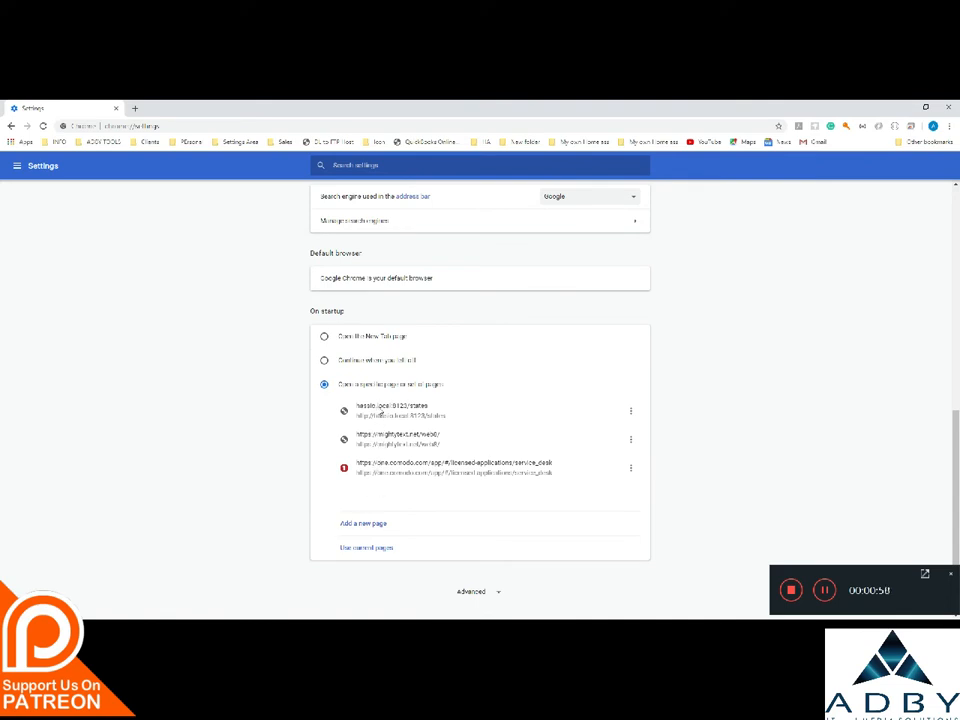
mouse_move(444, 500)
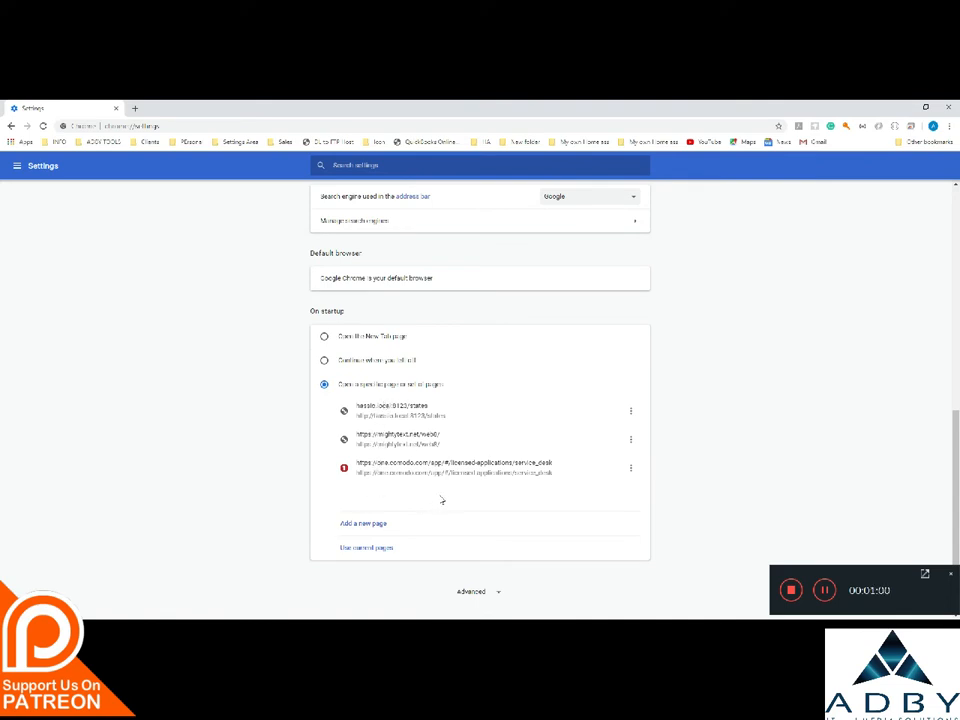
mouse_move(410, 524)
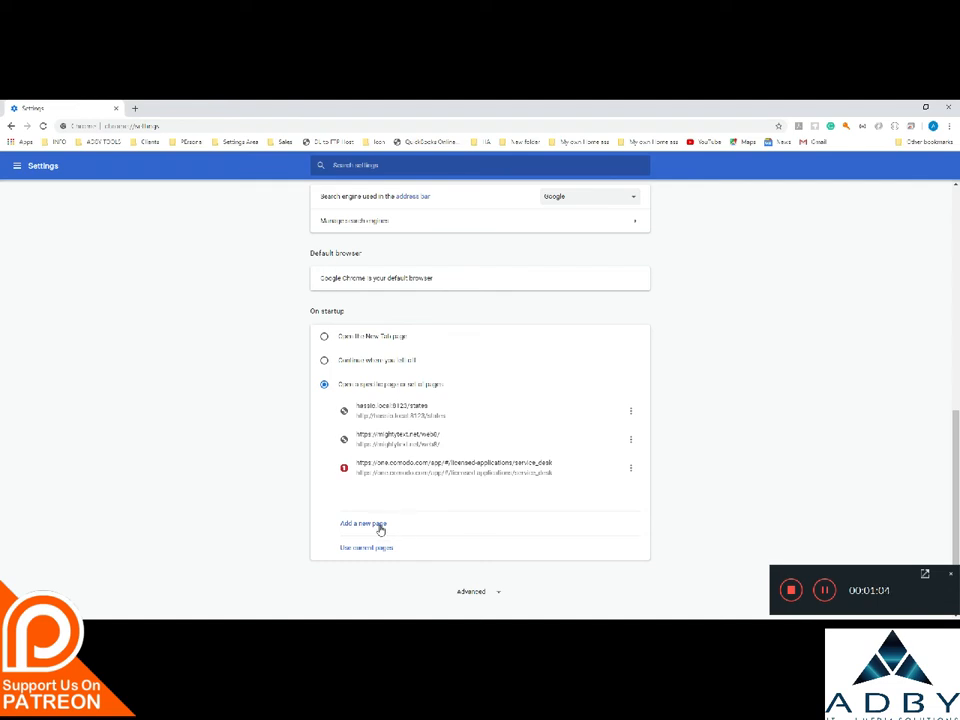
left_click(362, 524)
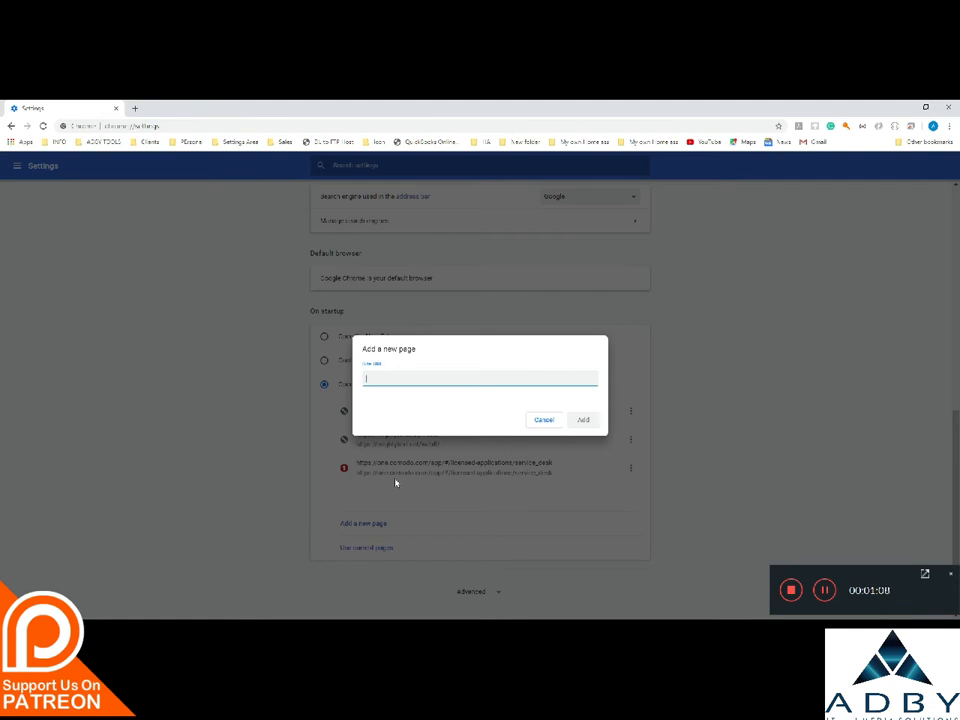
type("www.google.com")
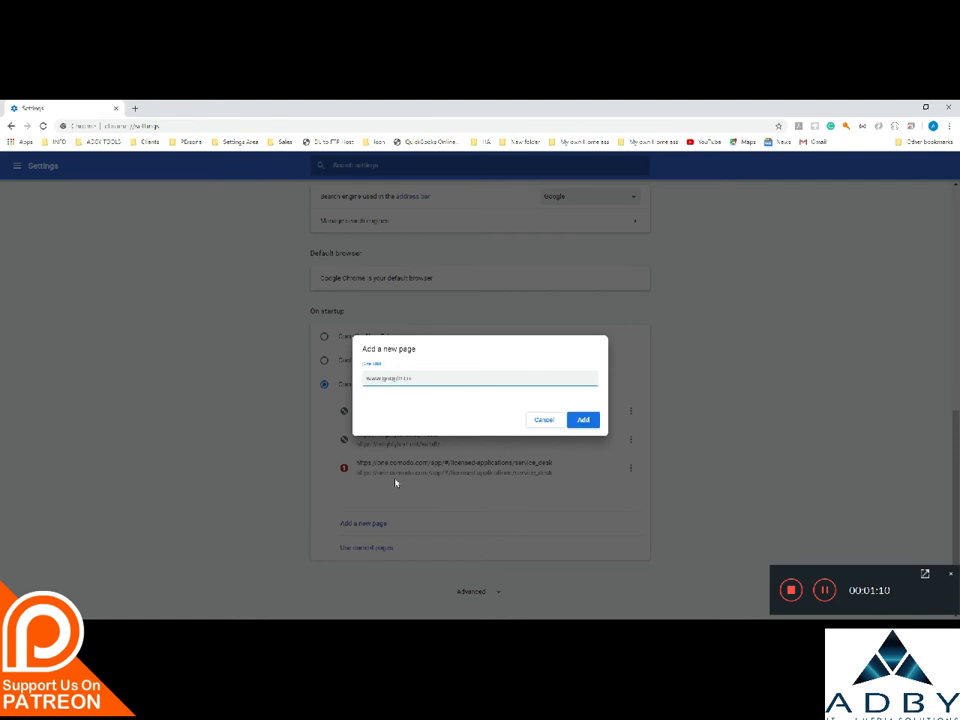
left_click(584, 420)
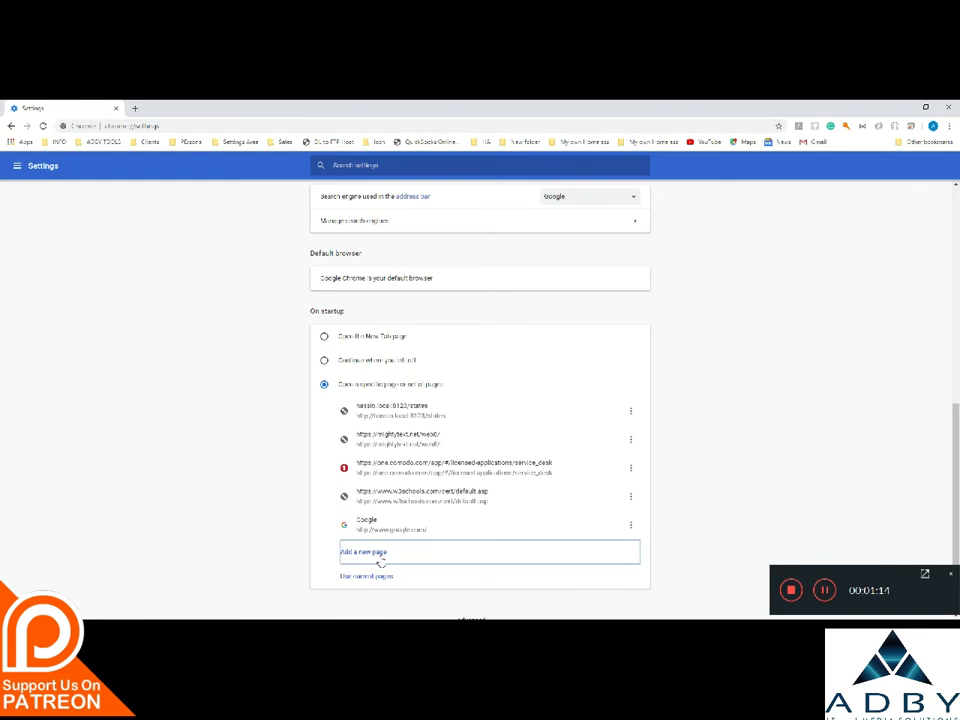
left_click(362, 552)
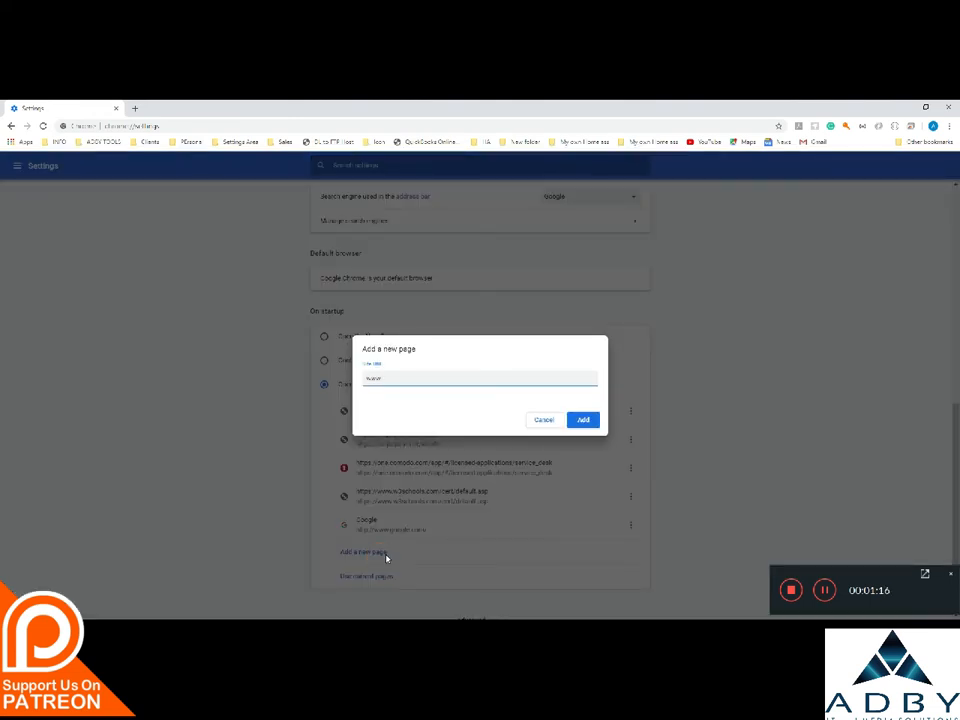
type("www.facebook.com")
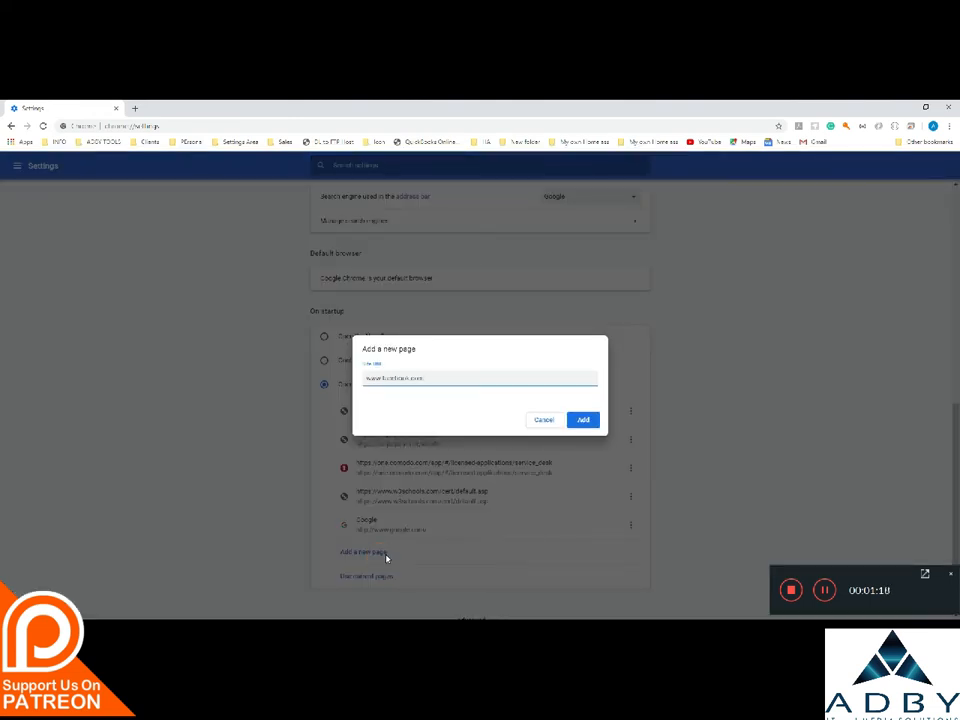
left_click(584, 420)
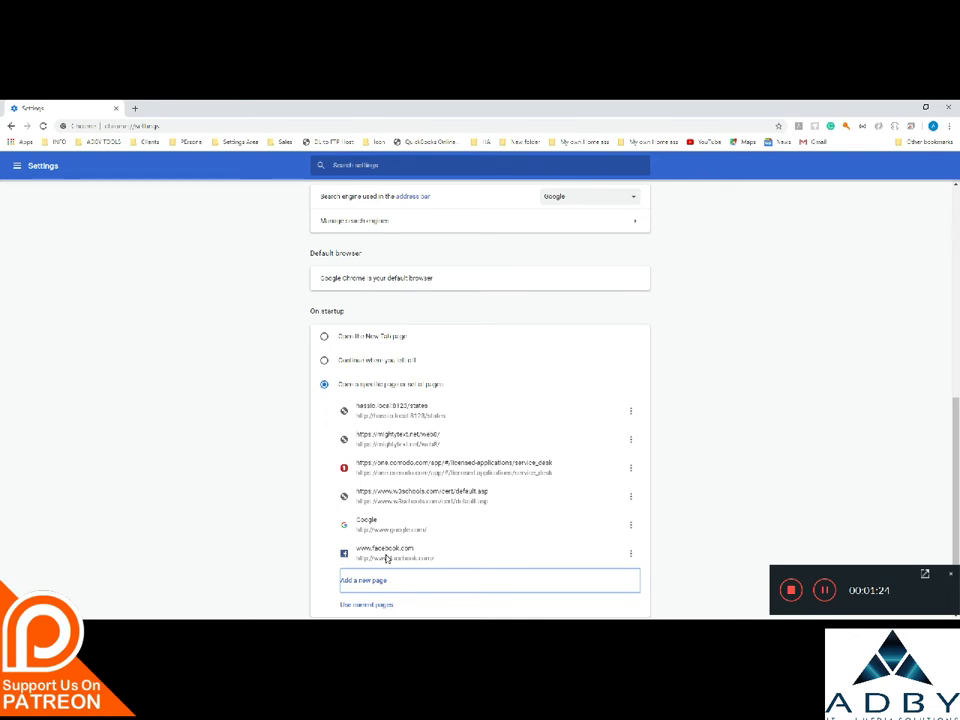
scroll("down", 3)
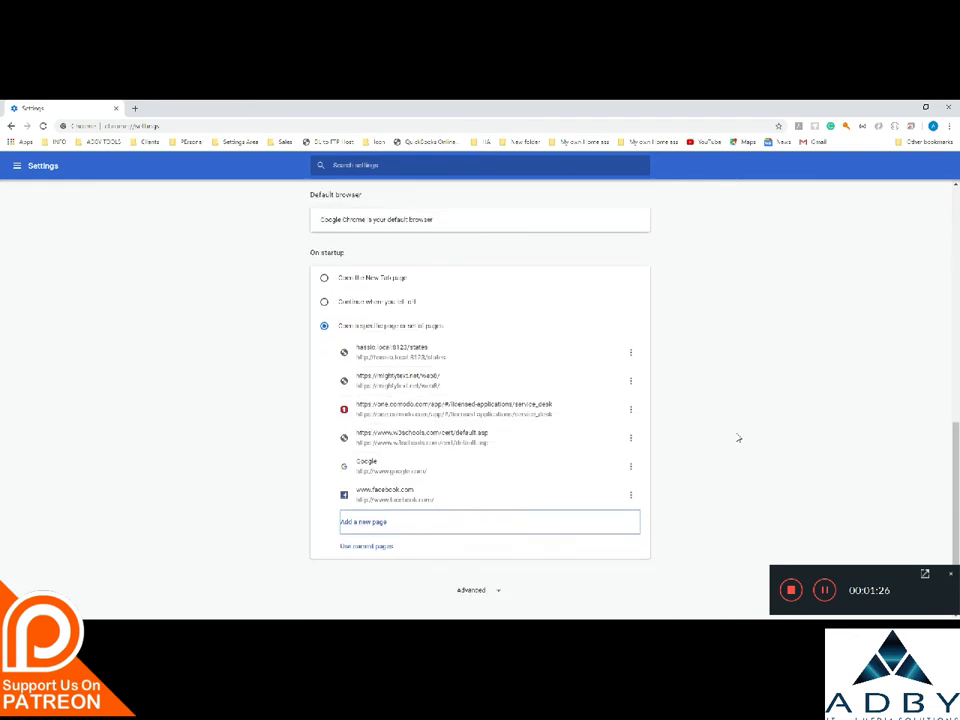